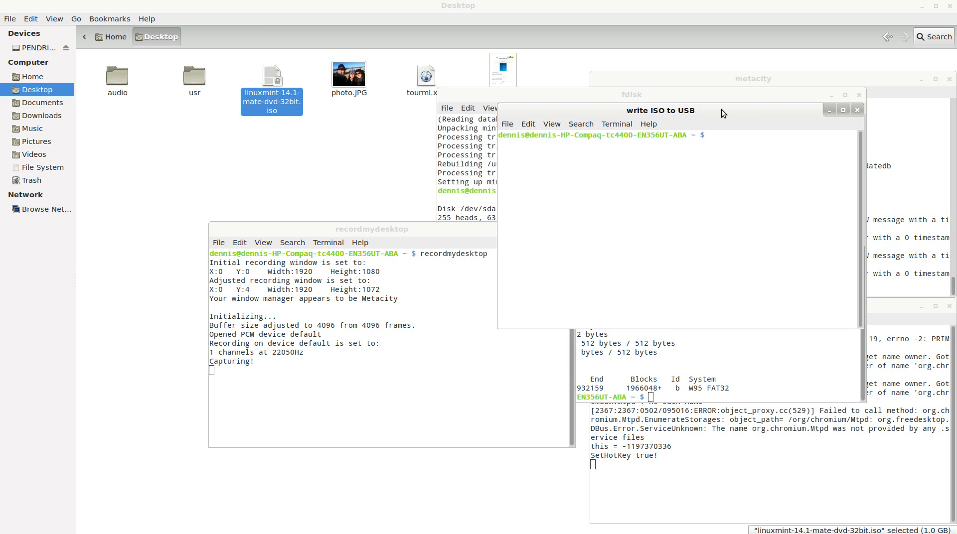
Identify the 2013 MB USB disk /dev/sdb in the fdisk listing, then return to the write-ISO terminal
click(631, 94)
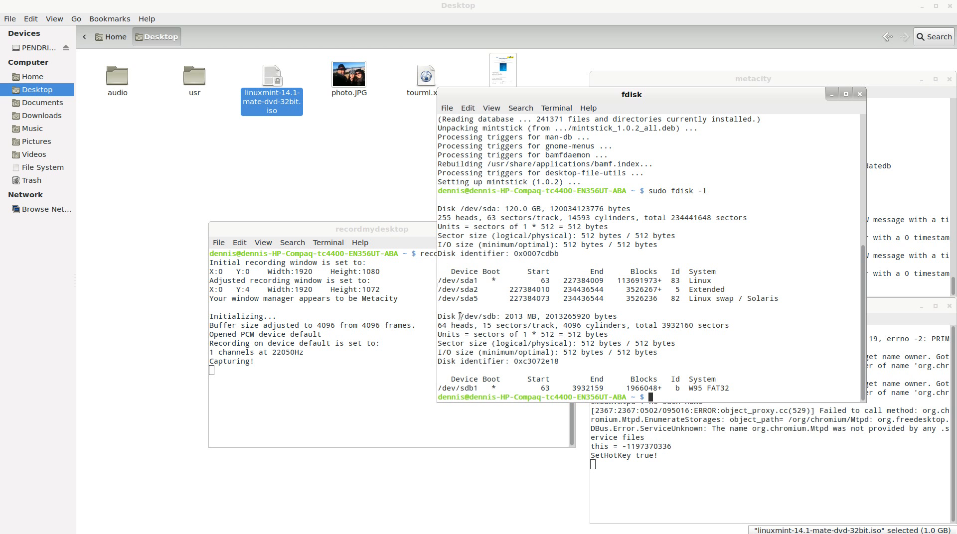
double_click(467, 316)
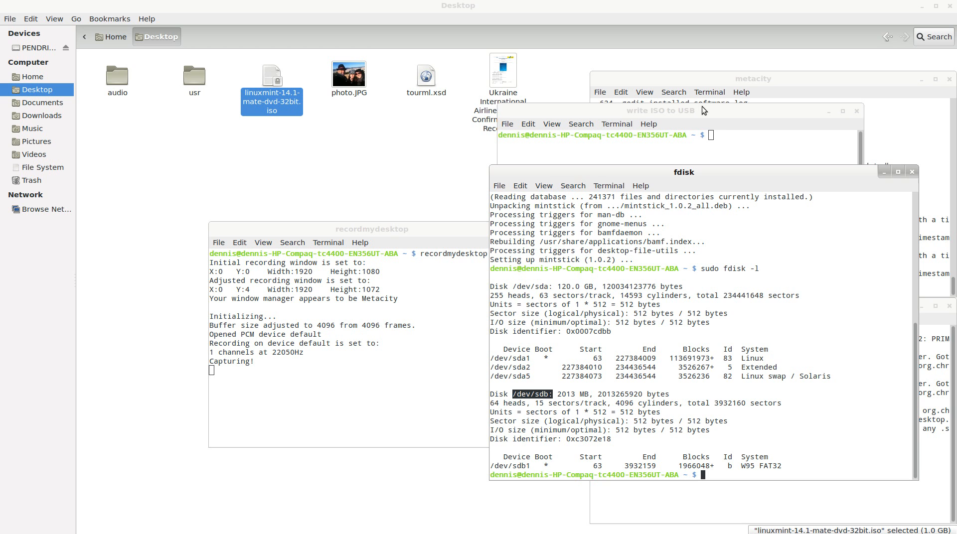
click(661, 111)
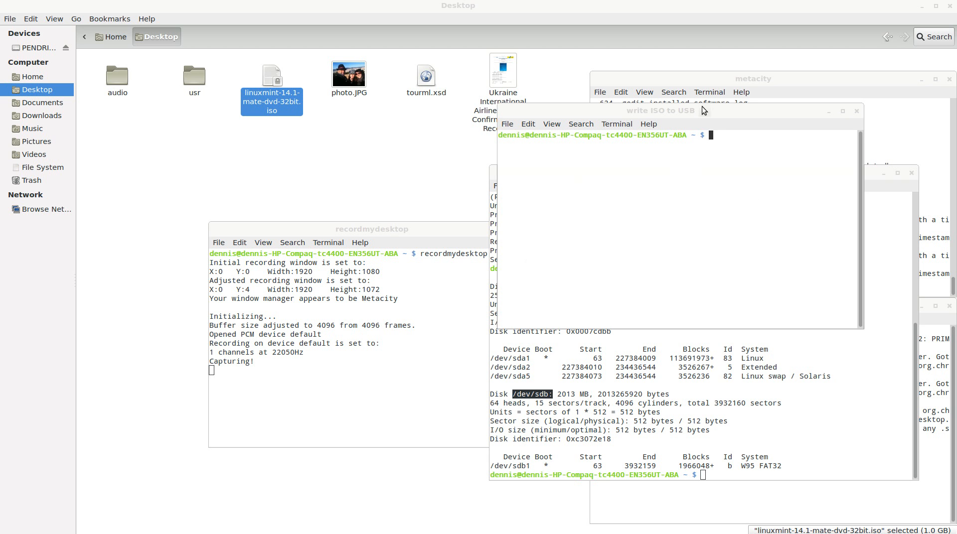
Focus the empty 'write ISO to USB' terminal window
click(661, 111)
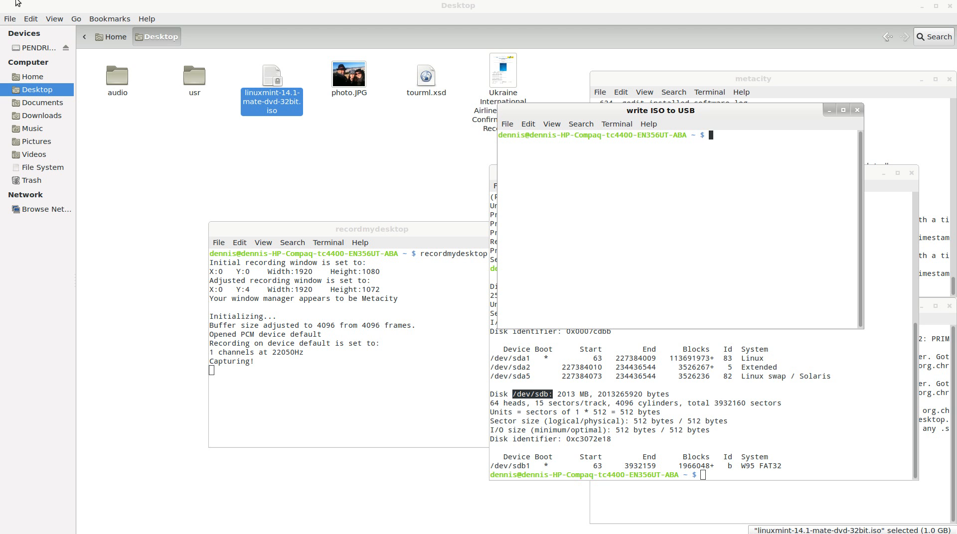
mouse_move(819, 146)
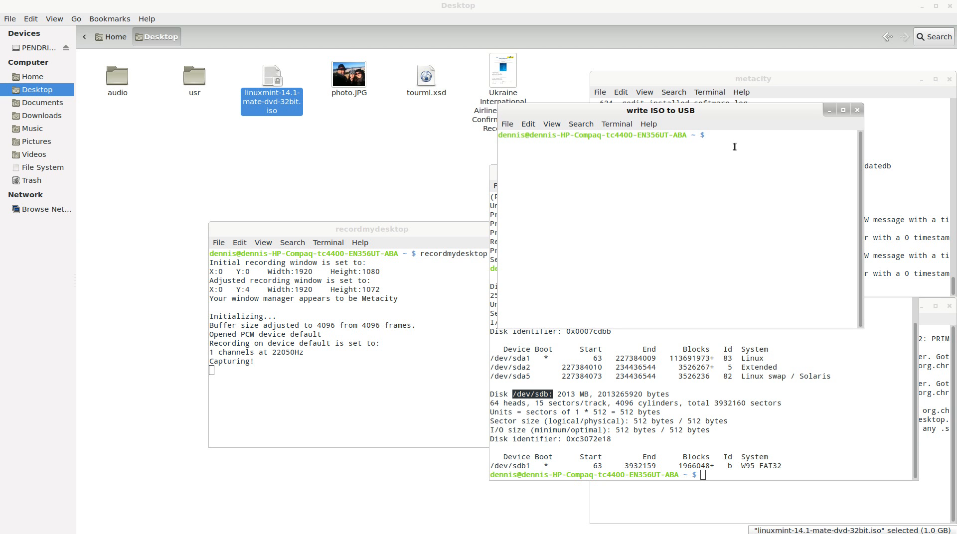
Type sudo dd reading ~/Desktop/linuxmint-14.1-mate-dvd-32bit.iso with output to /dev/sdb
text(sudo)
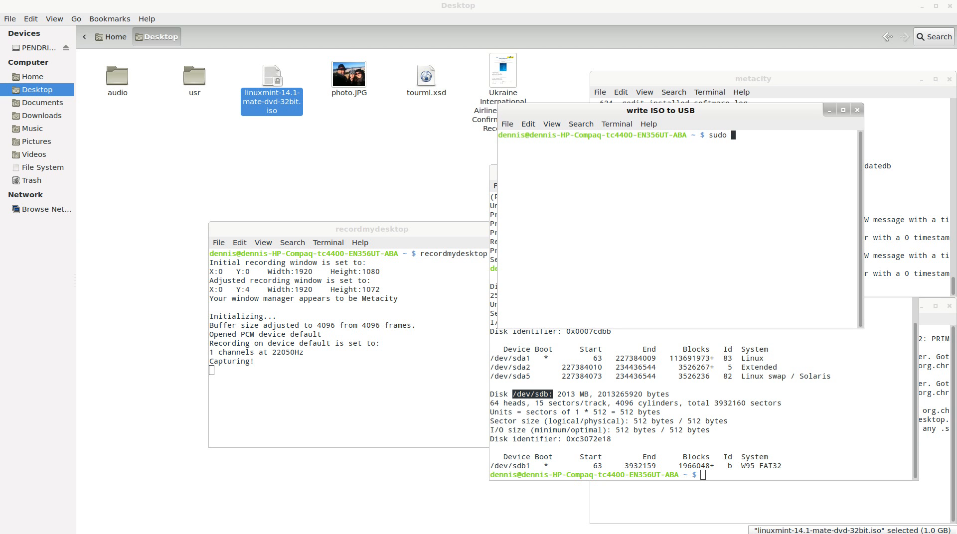
text(dd)
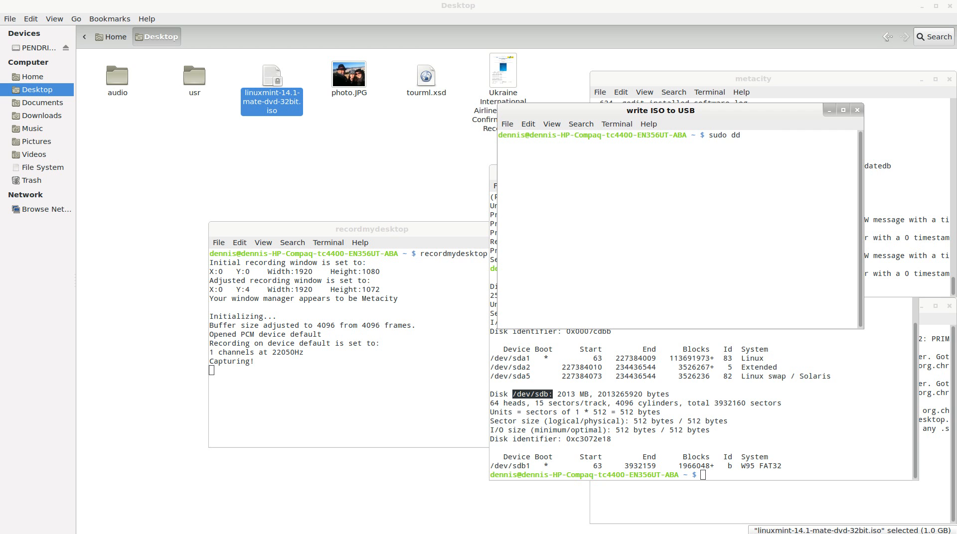
text(if)
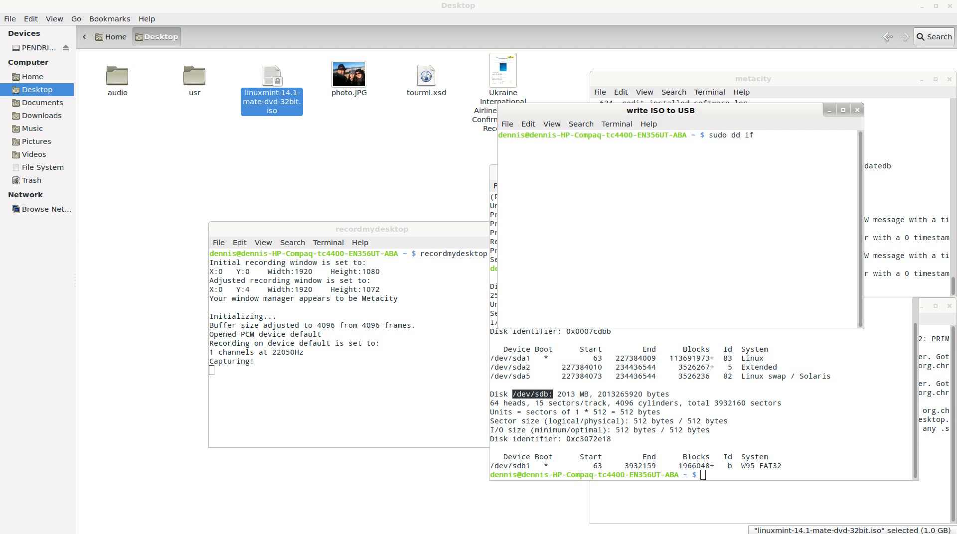
text(=~)
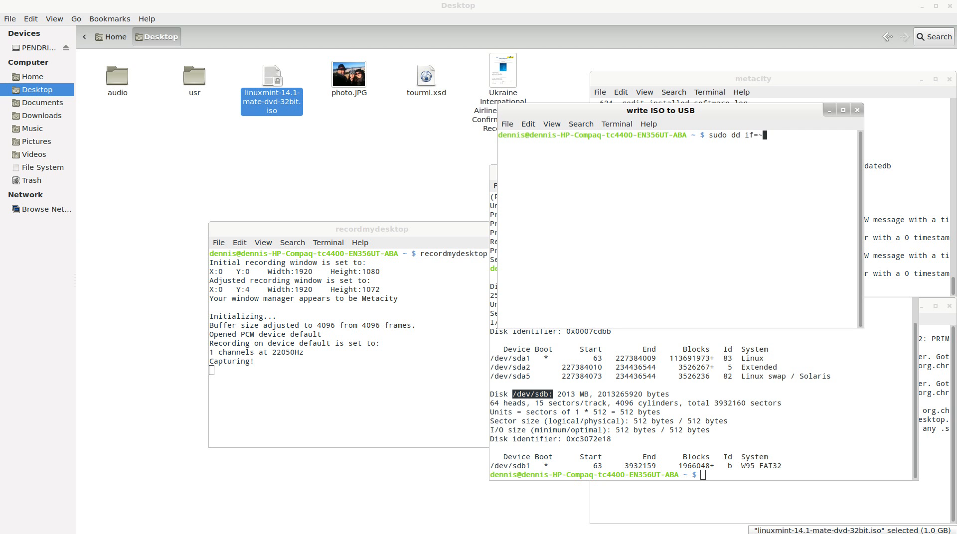
text(/Desktop/)
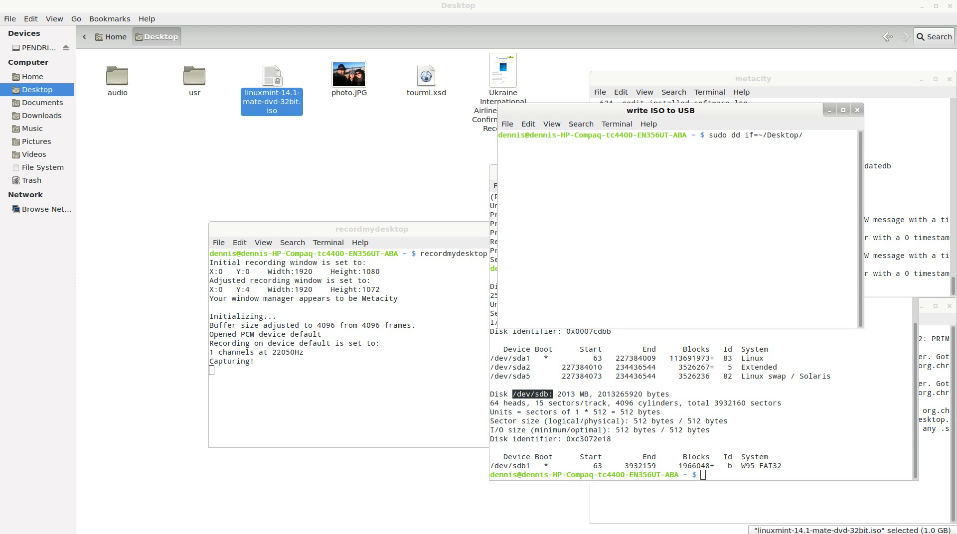
text(linuxmint-14.1-mate-dvd-32bit.iso of)
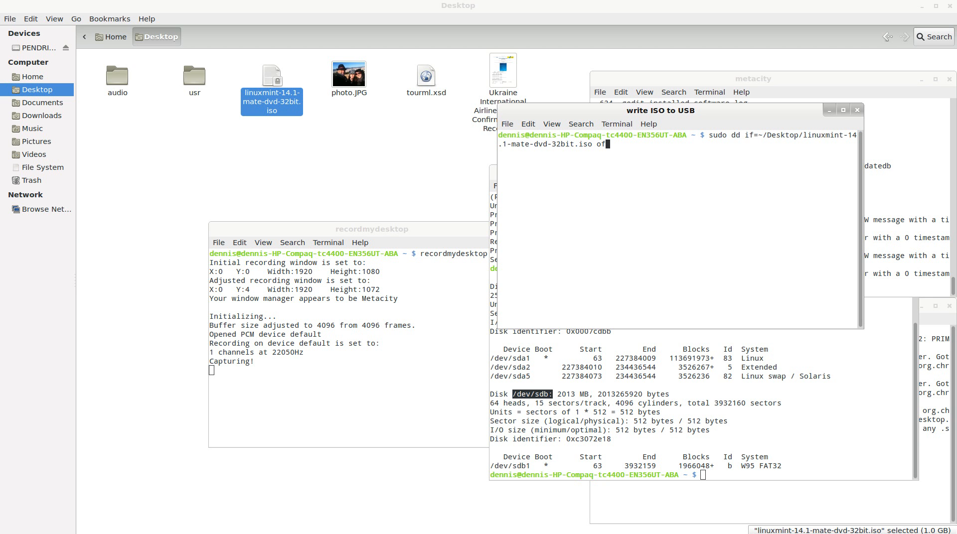
text(=)
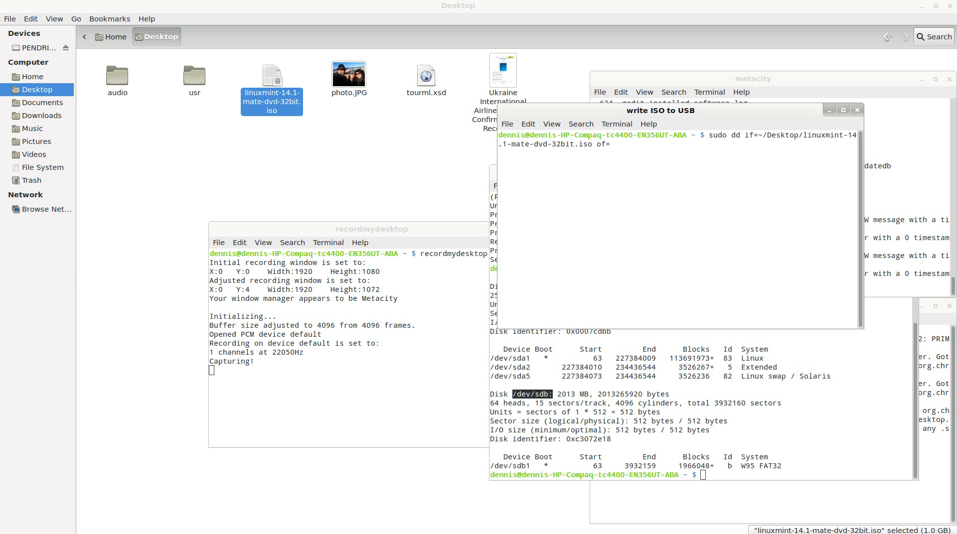
text(/dev/)
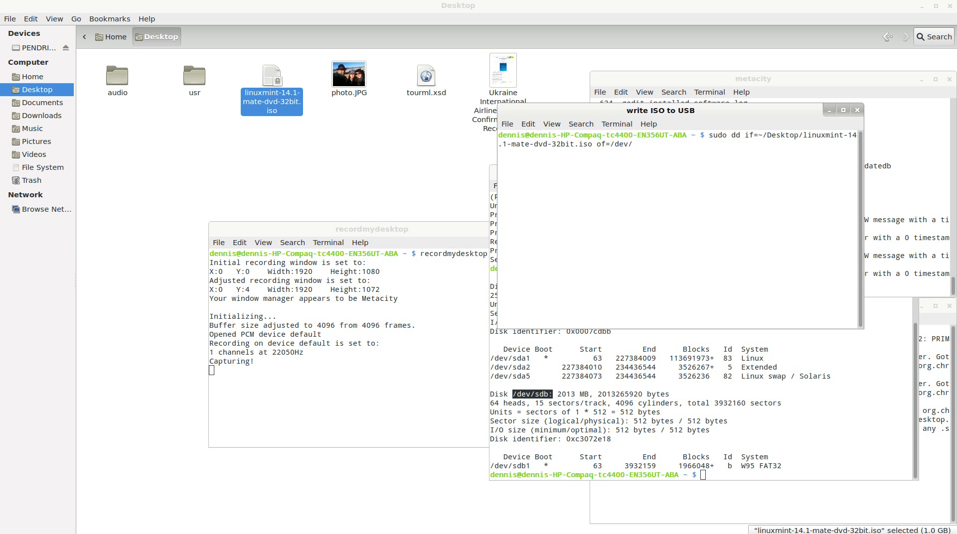
text(s)
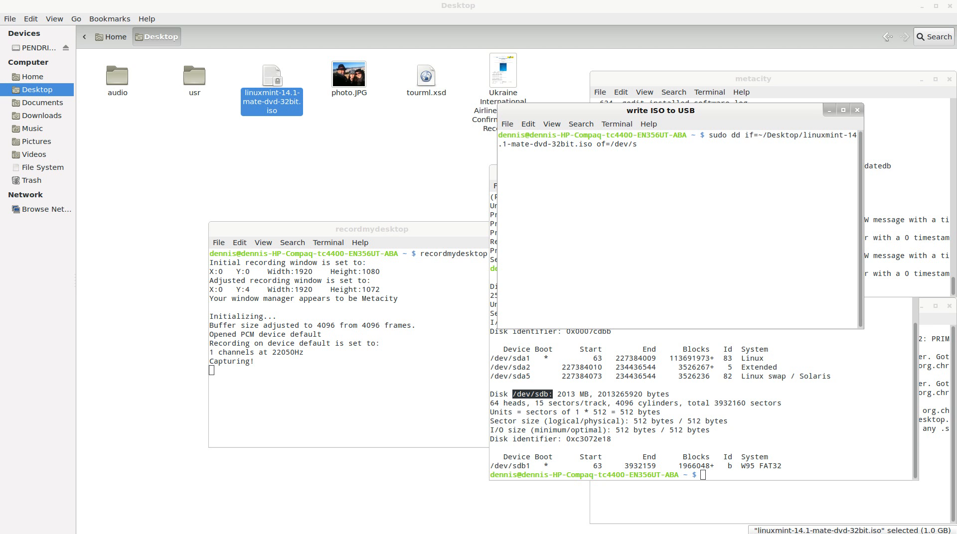
text(db)
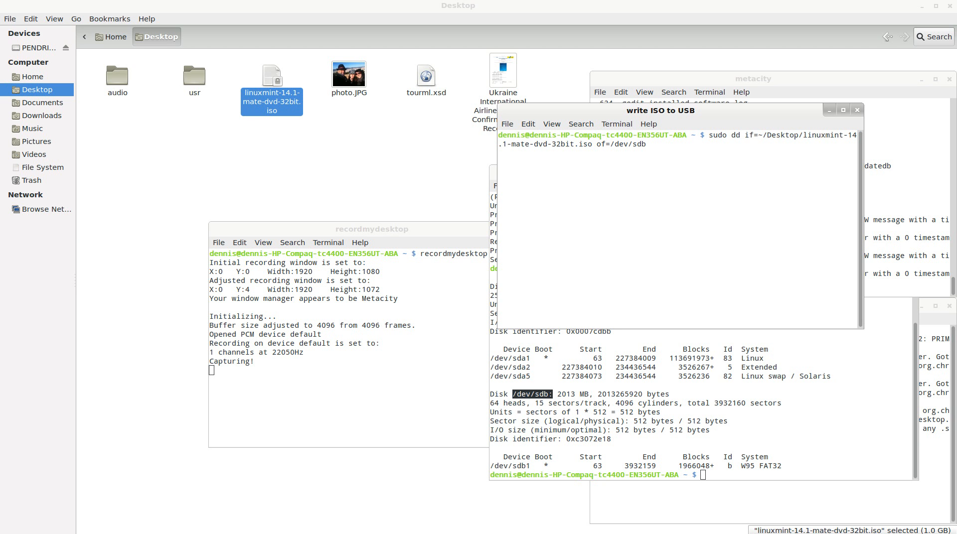
Add oflag=direct and bs=1048576 to the dd command
text(oflag)
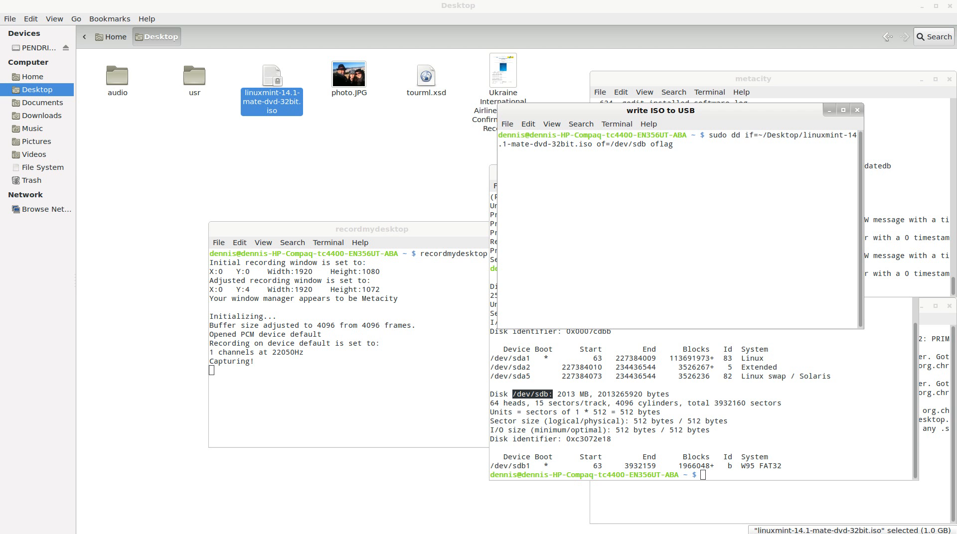
text(=direct)
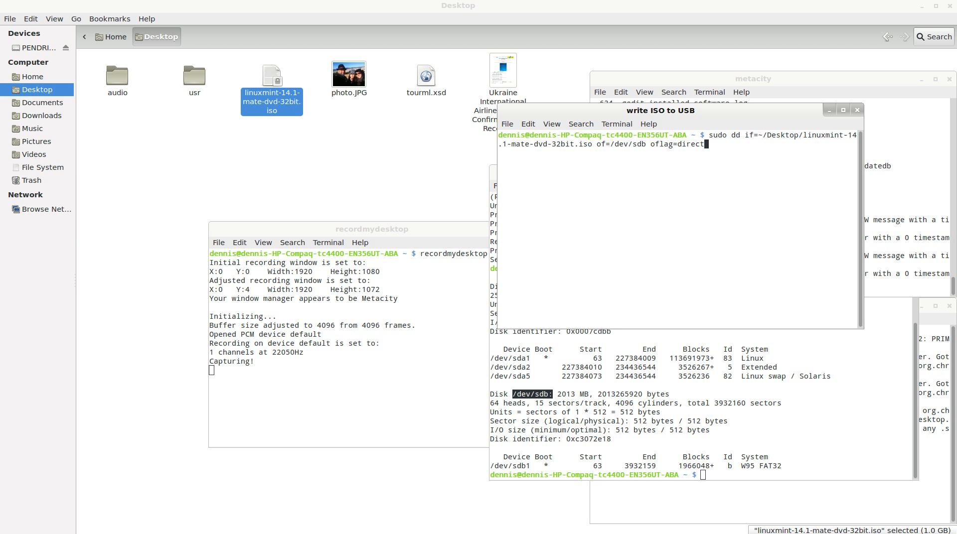
text(bs)
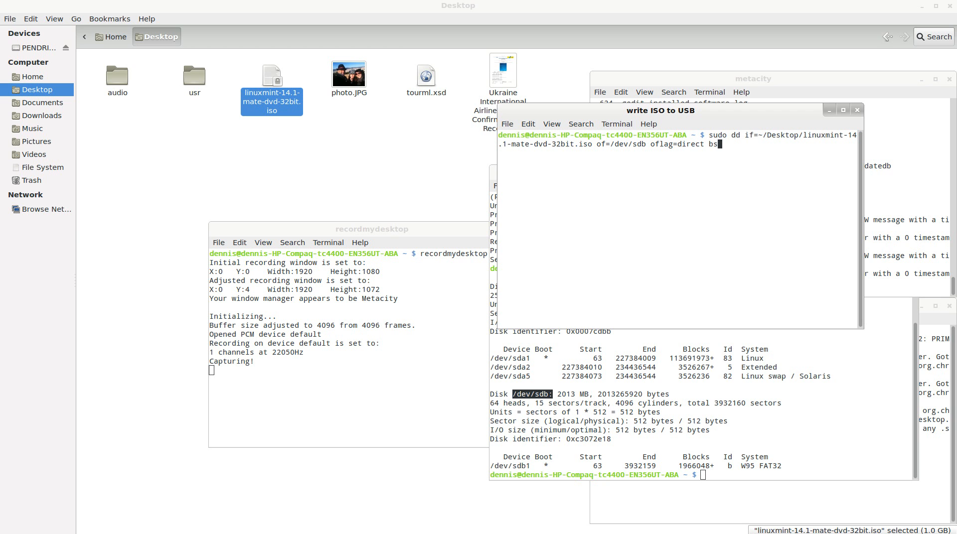
text(=)
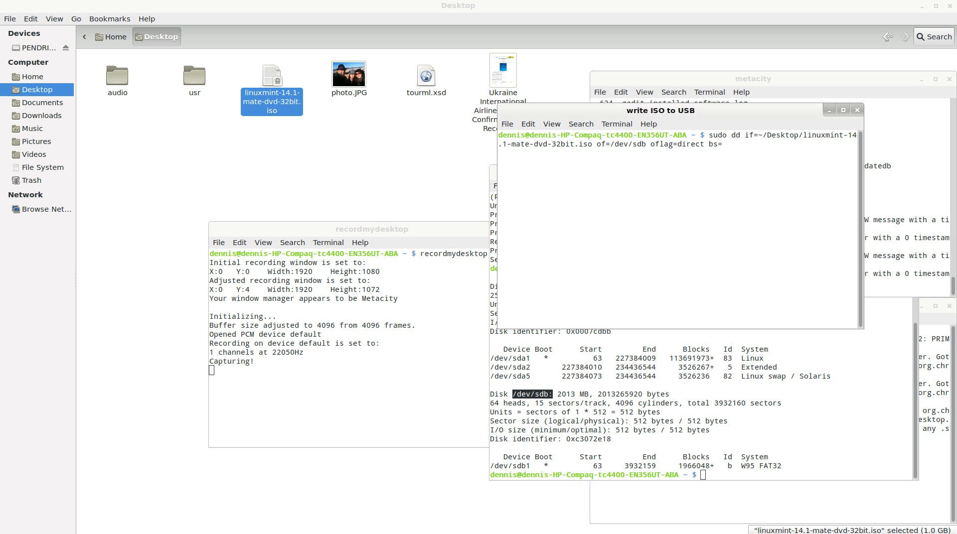
text(1048)
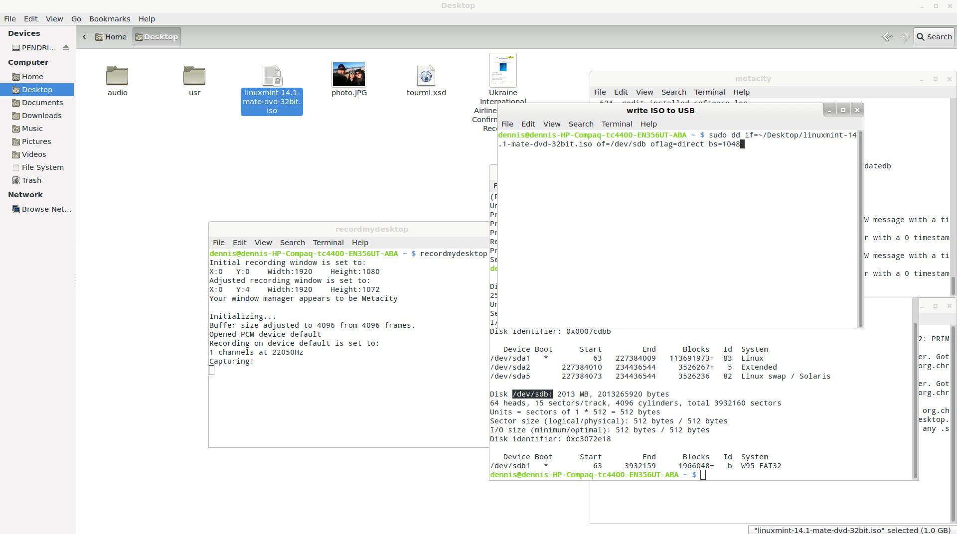
text(57)
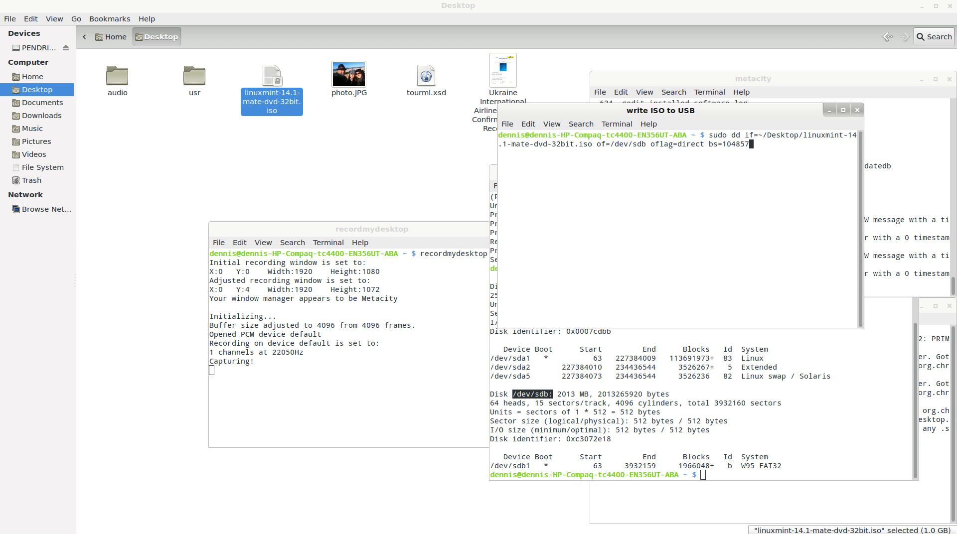
text(6)
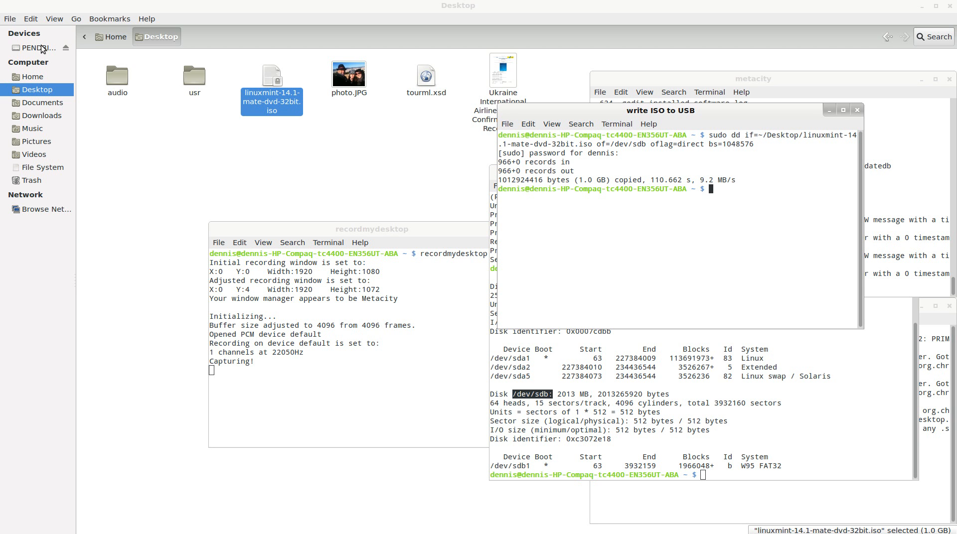
Open PENDRIVE in the Caja sidebar to view the Linux Mint 14.1 ISO file
click(35, 48)
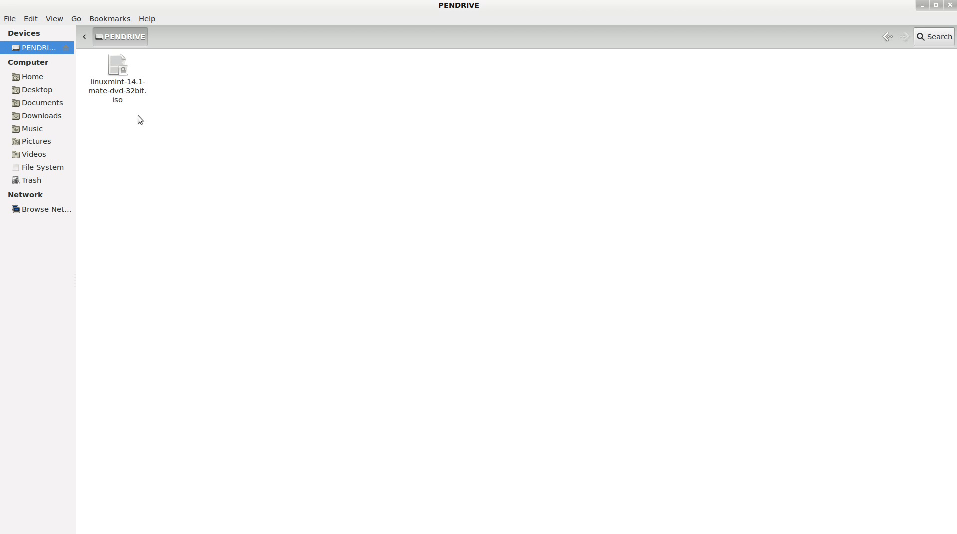
mouse_move(59, 144)
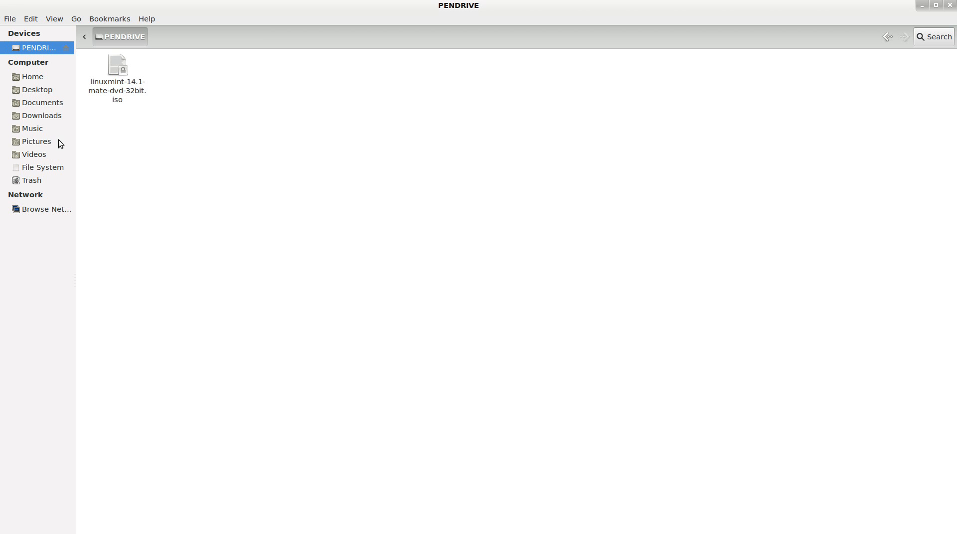